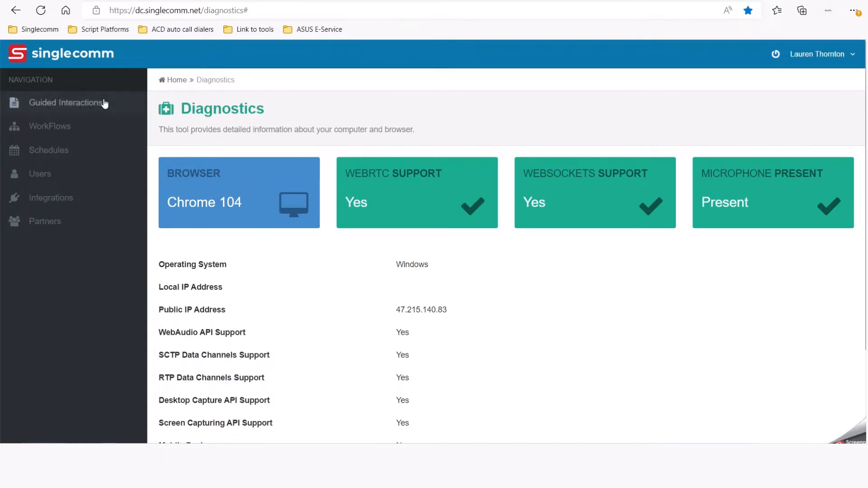
Step: Go to Guided Interactions and show the Dispositions list
click(66, 103)
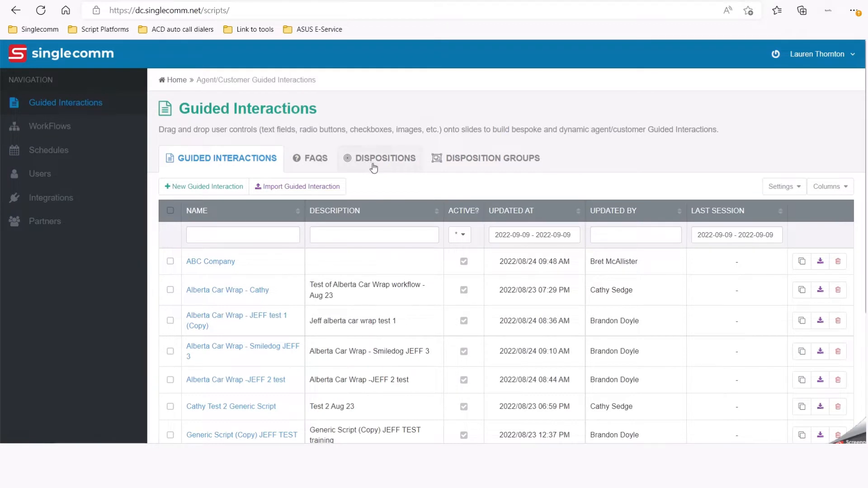
click(385, 159)
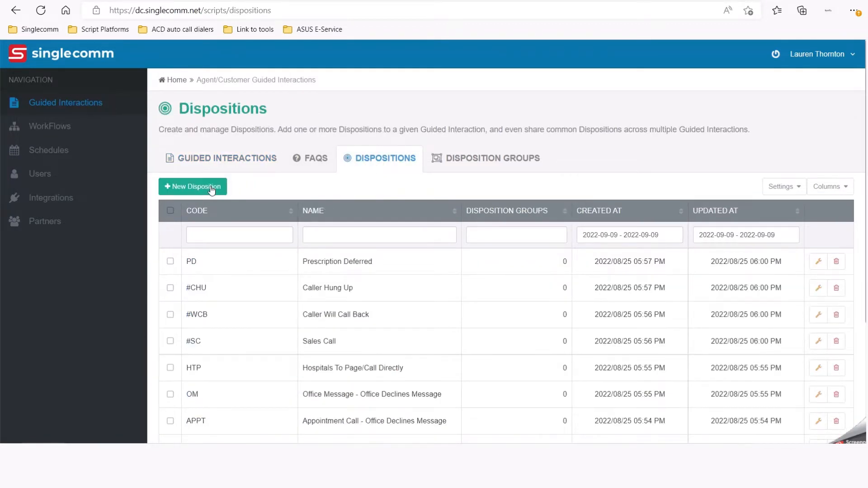
Step: Add a new disposition with code NOANS and name 'No Answer' and create it
click(193, 187)
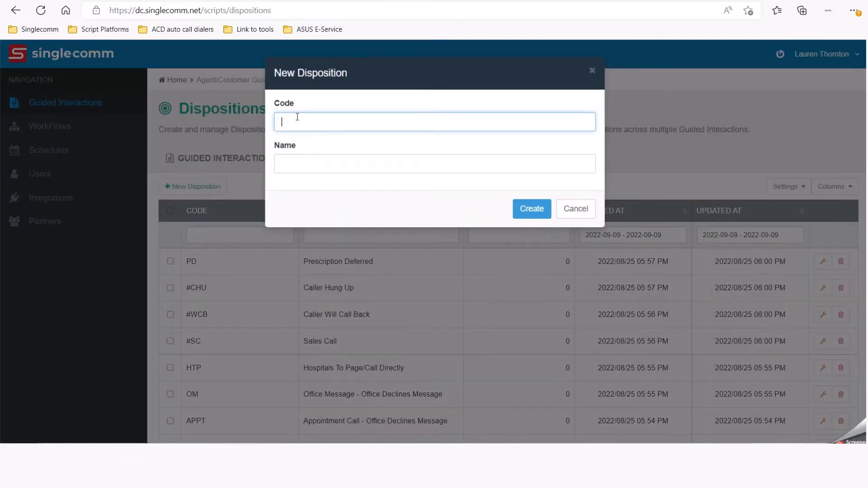
text(NOAN)
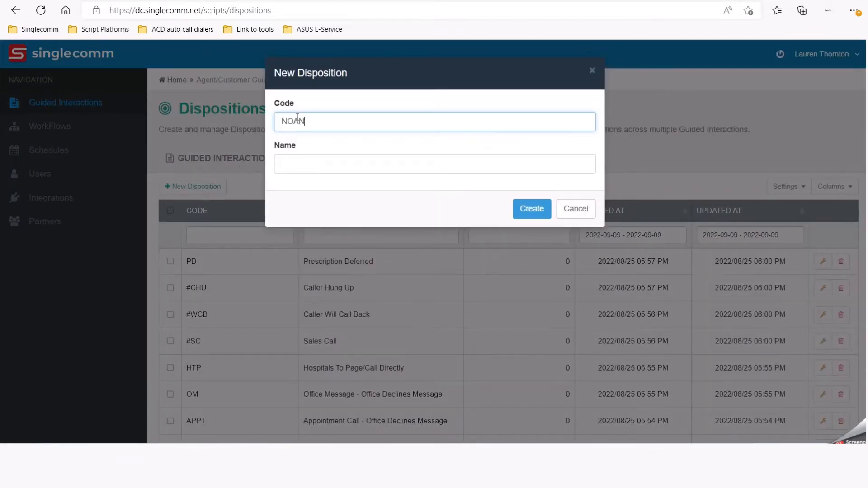
click(434, 163)
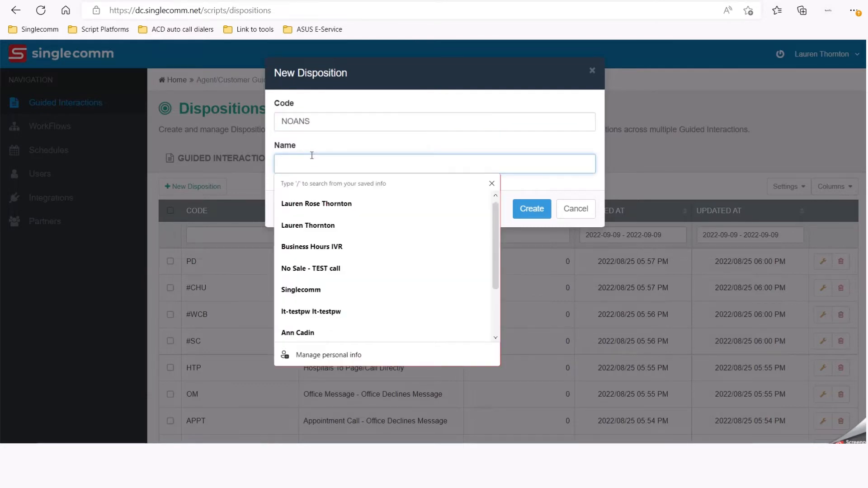
text(No Answer)
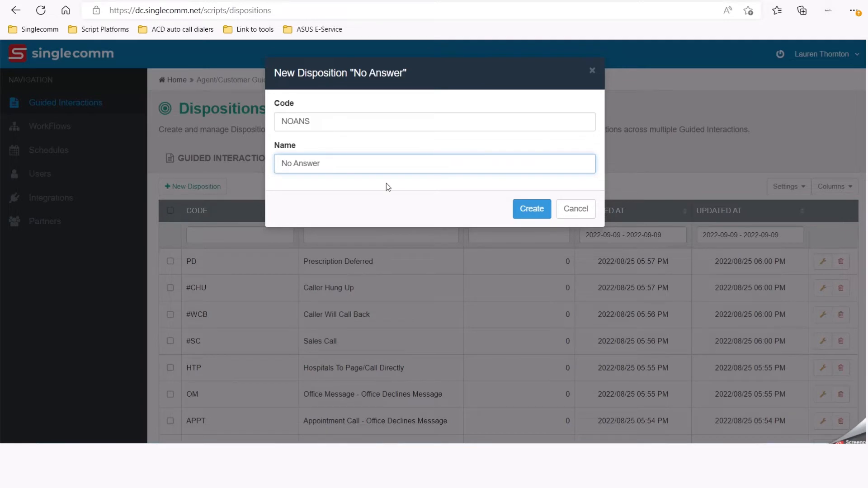
click(532, 208)
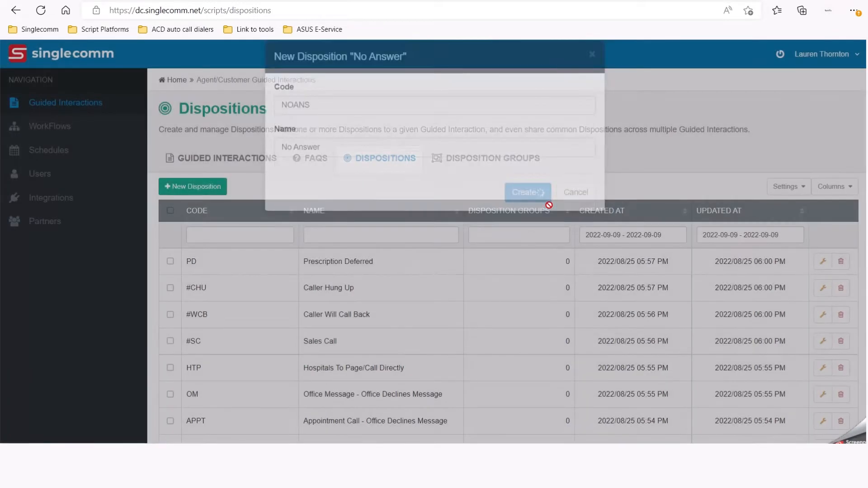
click(527, 191)
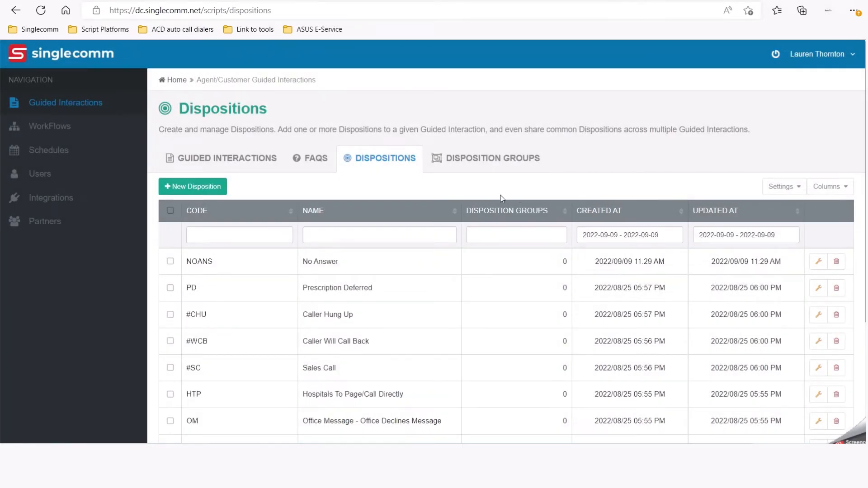
mouse_move(493, 193)
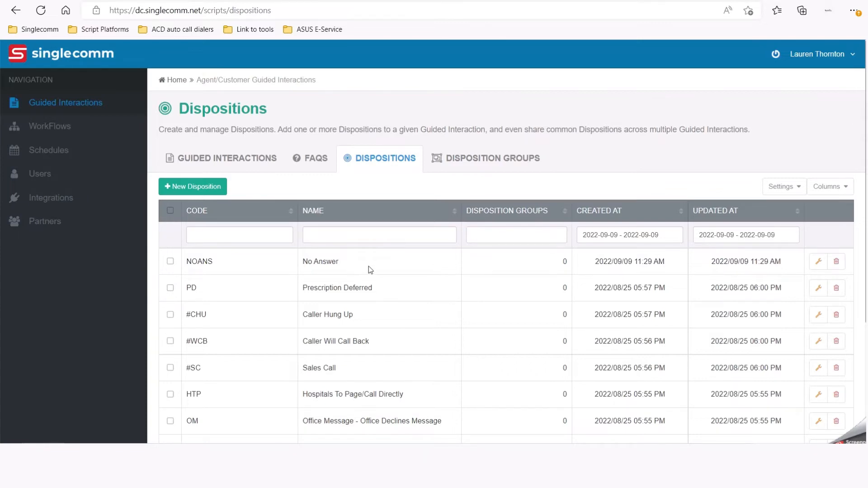
Step: Create disposition group 'New Script', description 'new', containing NOANS: No Answer
click(492, 158)
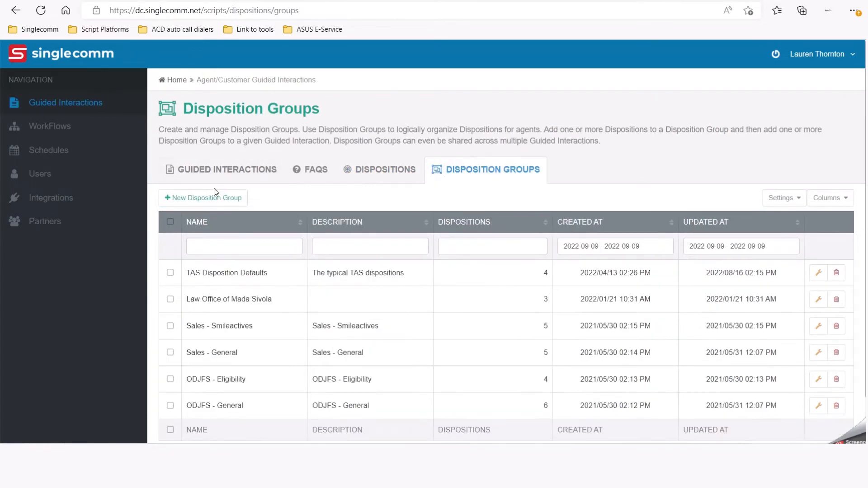
click(203, 197)
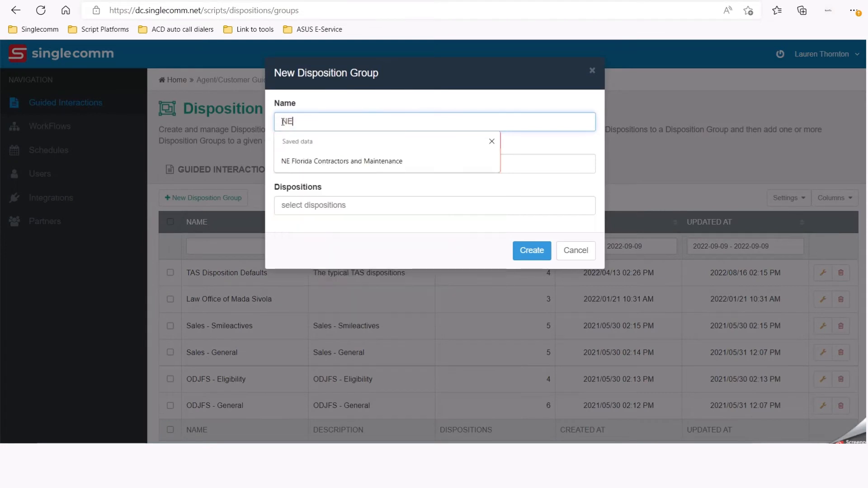
text(New Sc)
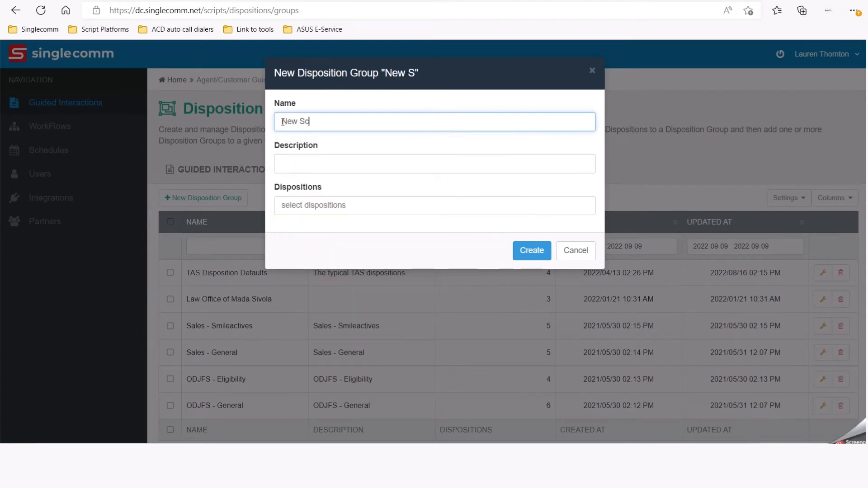
click(434, 164)
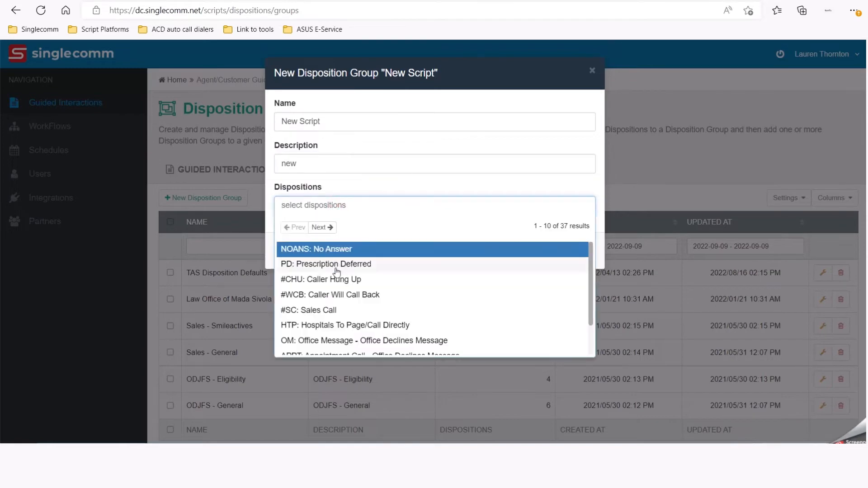
click(317, 250)
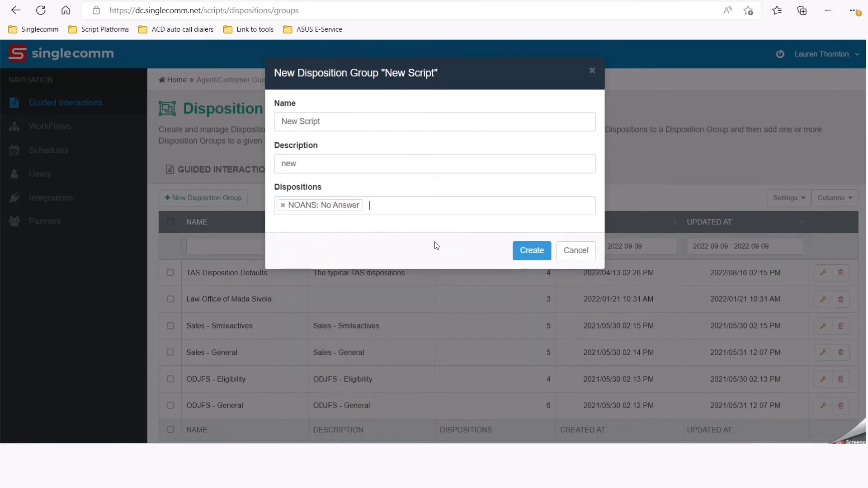
click(532, 250)
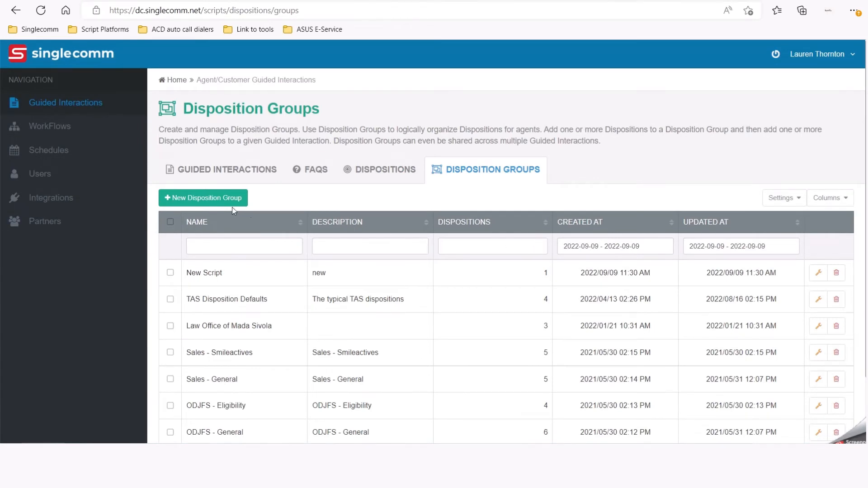
mouse_move(191, 186)
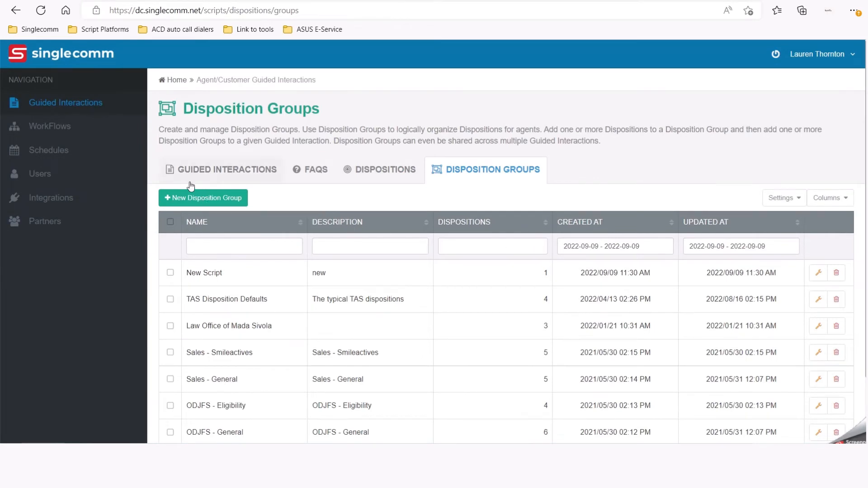
Step: Open the ABC Company guided interaction in edit mode from the Guided Interactions list
click(65, 102)
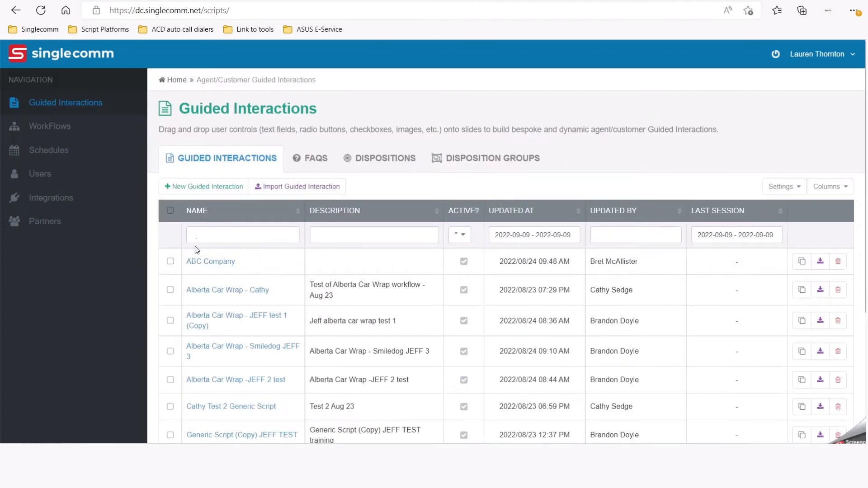
click(210, 261)
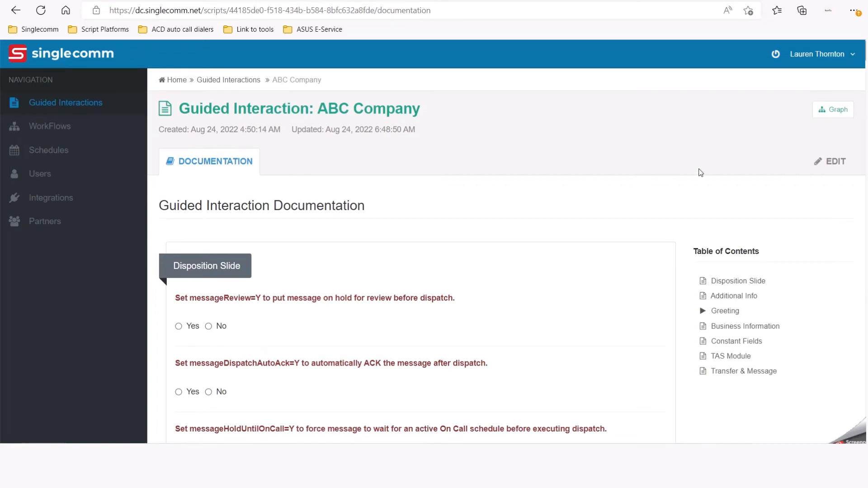
click(834, 161)
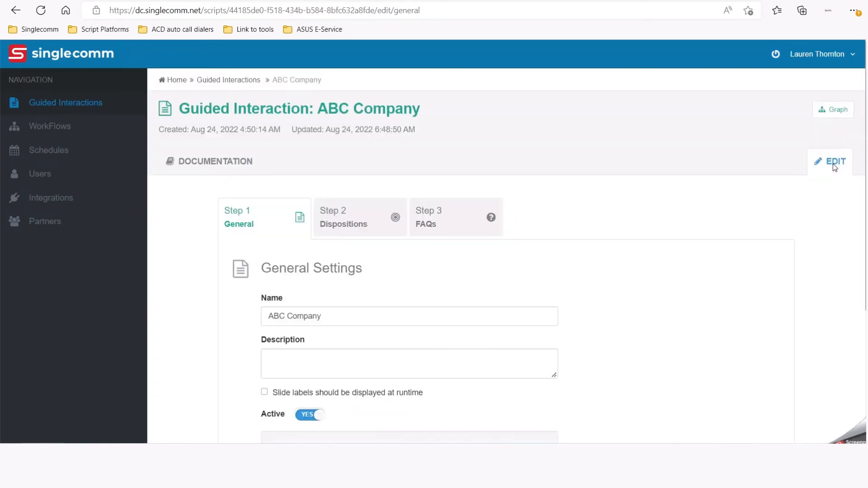
mouse_move(374, 217)
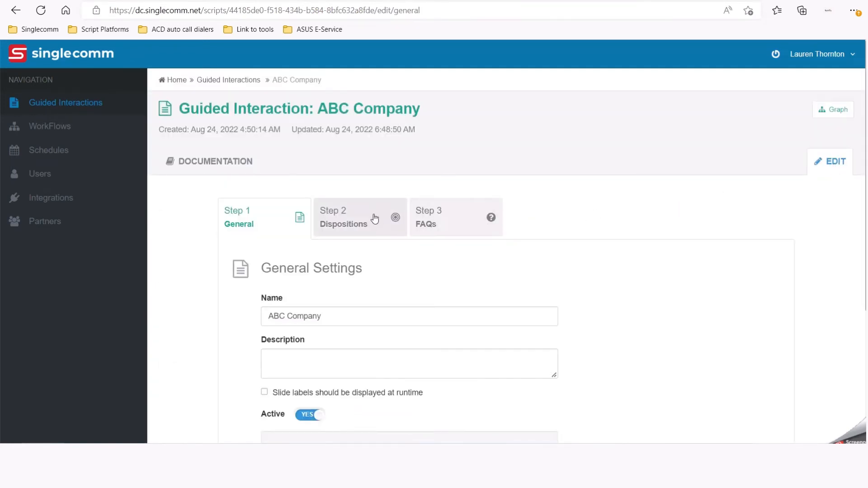
Step: In Step 2 Dispositions, move New Script from Available to Selected disposition groups
click(359, 217)
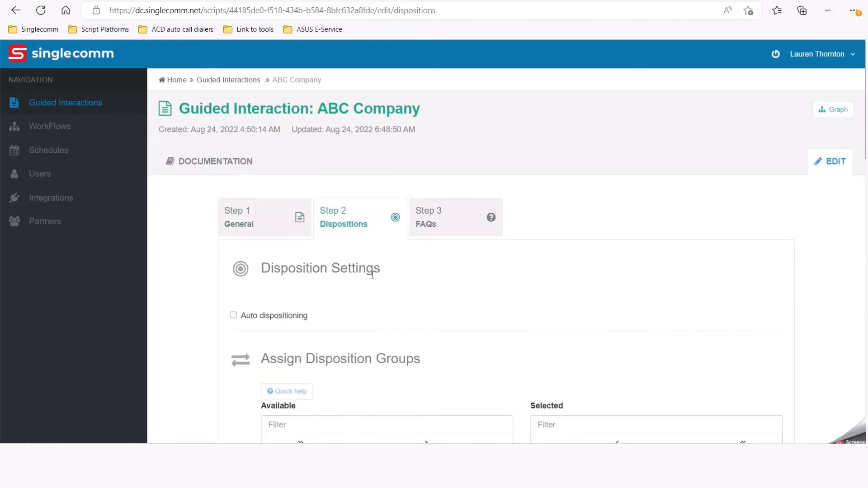
scroll(down, 3)
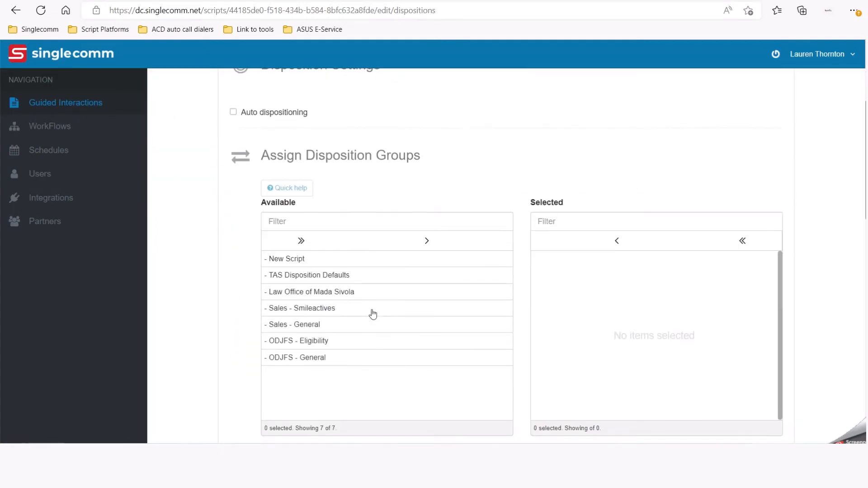
scroll(down, 3)
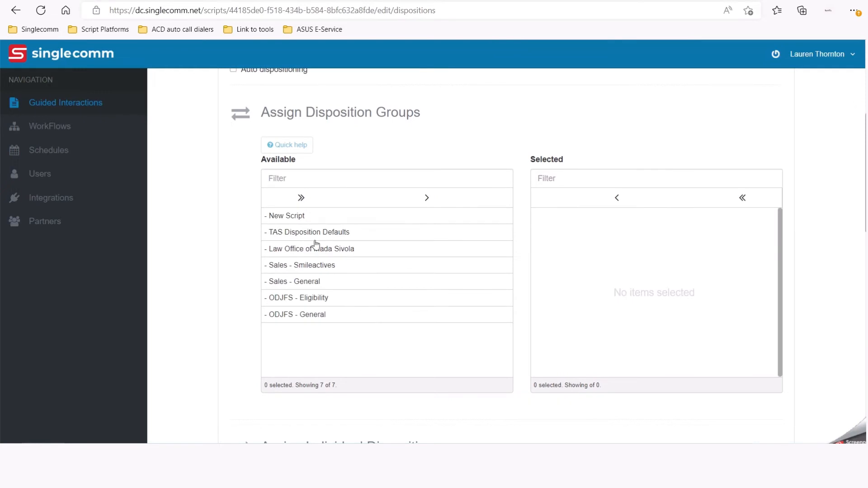
click(427, 197)
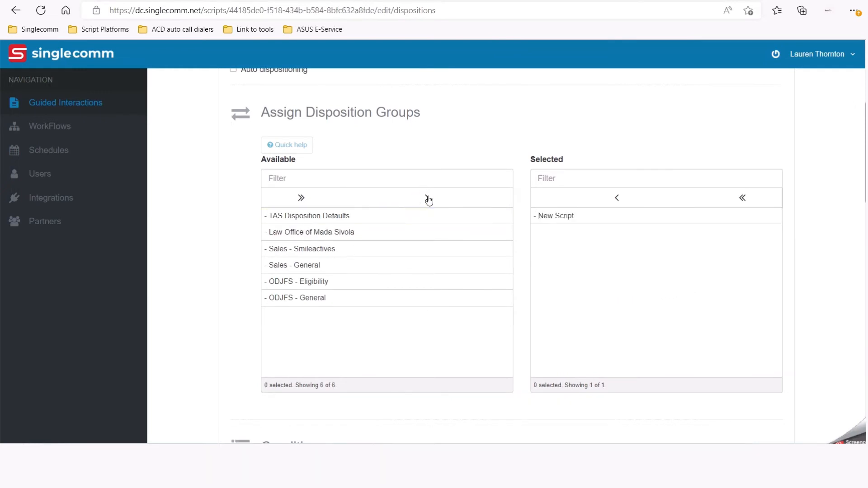
scroll(down, 3)
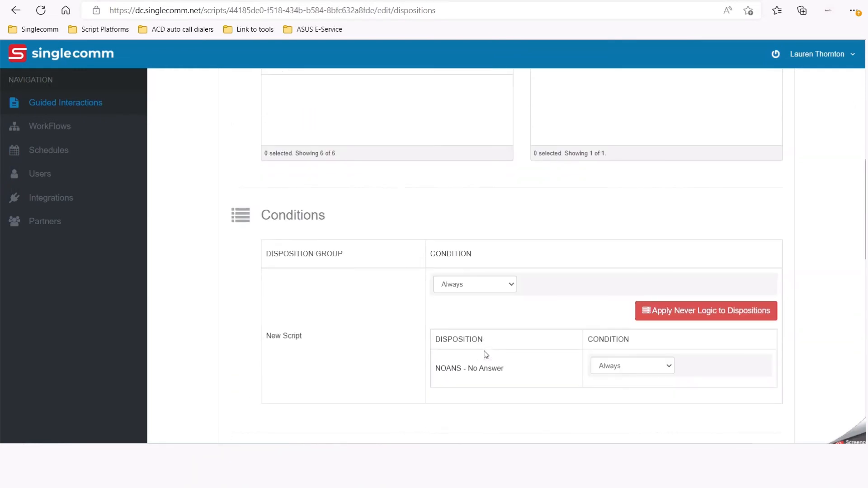
scroll(down, 3)
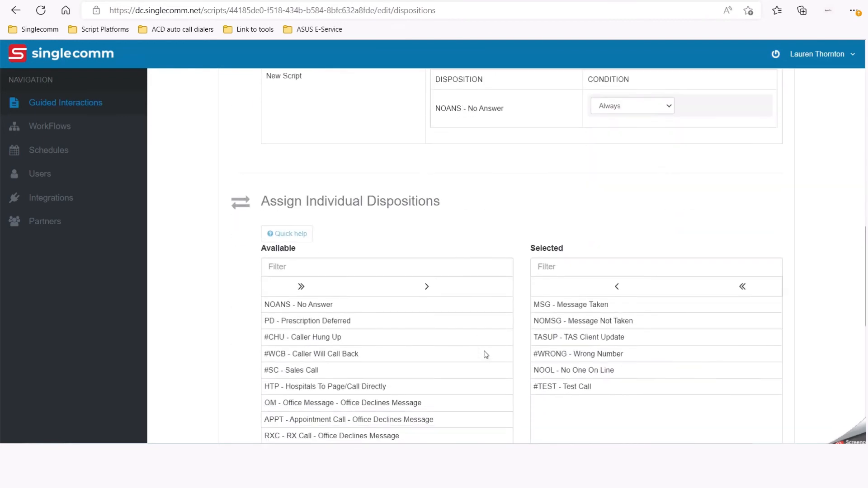
scroll(down, 3)
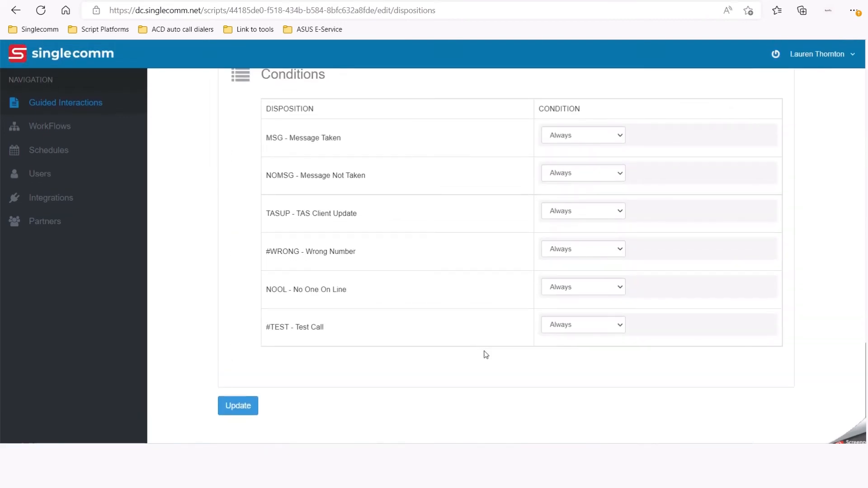
mouse_move(482, 352)
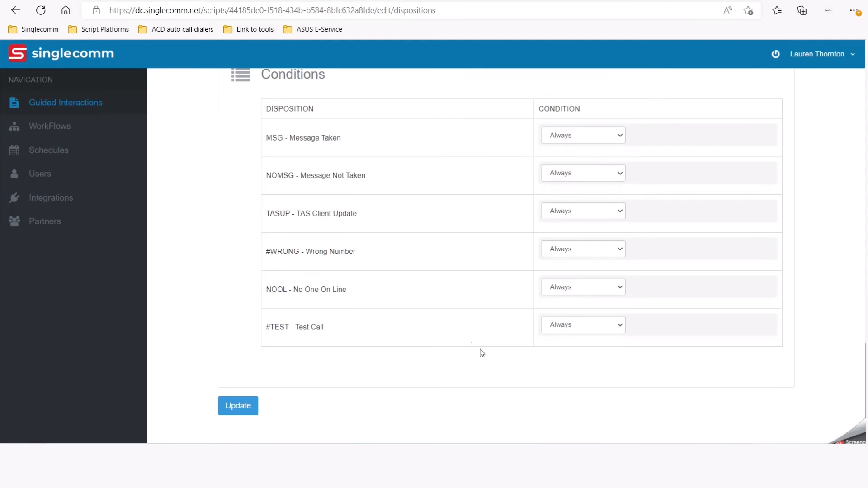
mouse_move(396, 119)
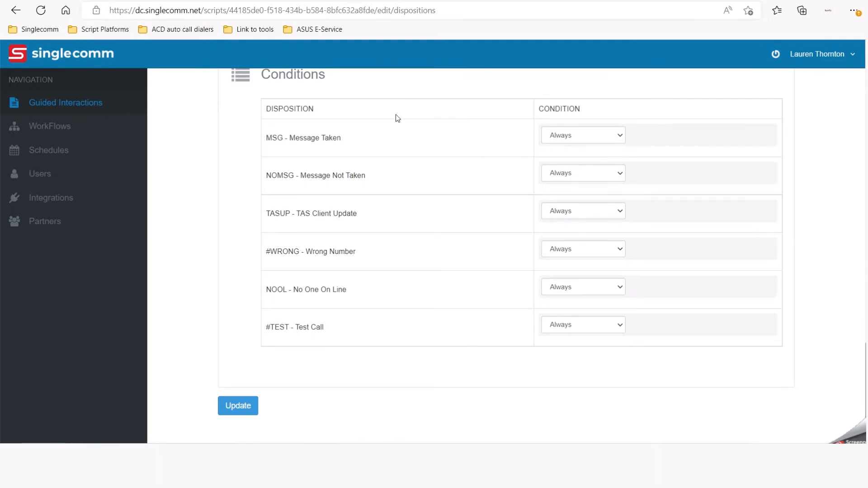